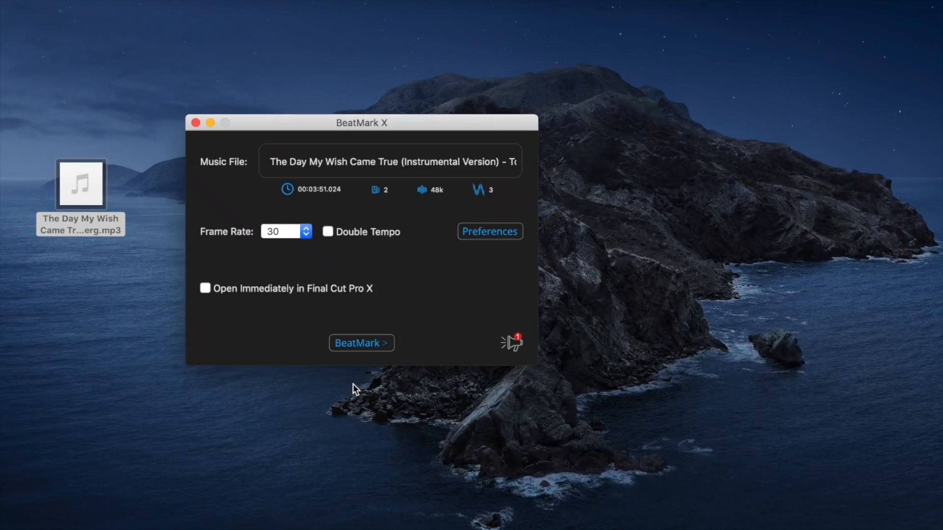
# Get past the feature preview to the BeatMark X main window with an empty Music File slot
pyautogui.click(361, 342)
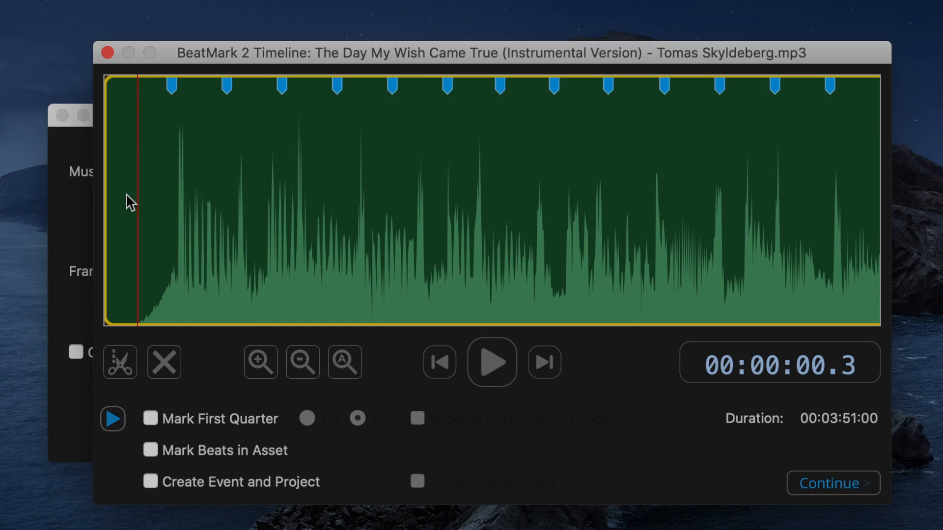
pyautogui.click(832, 482)
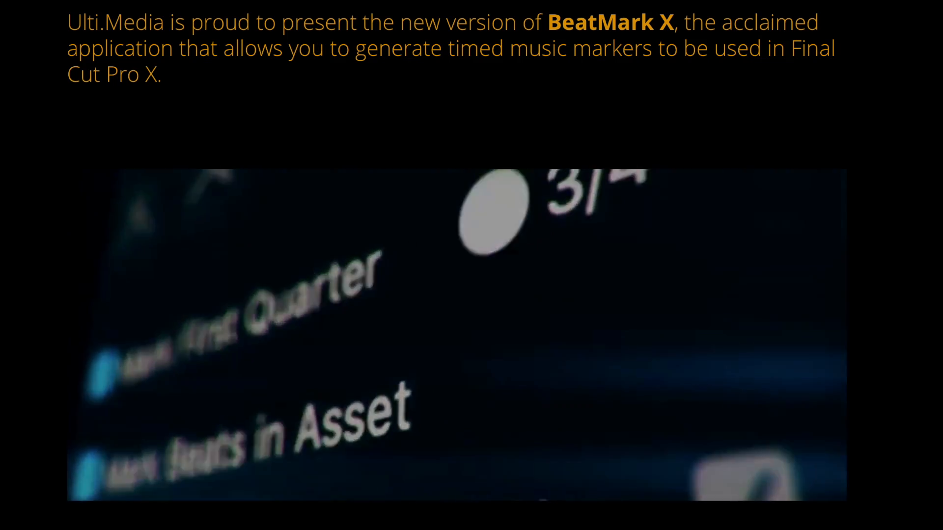
pyautogui.click(408, 431)
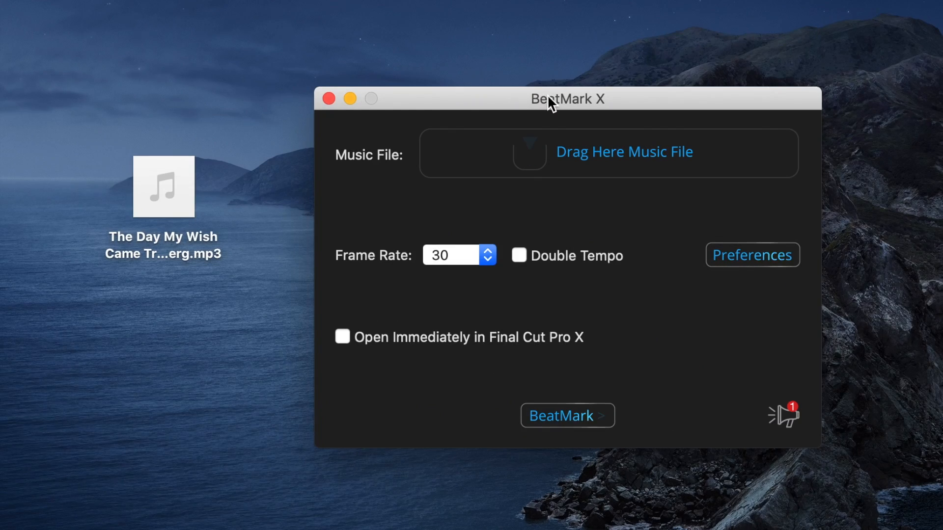
# Load 'The Day My Wish Came True' mp3 as the music file, frame rate 30
pyautogui.moveTo(163, 187); pyautogui.dragTo(577, 174)
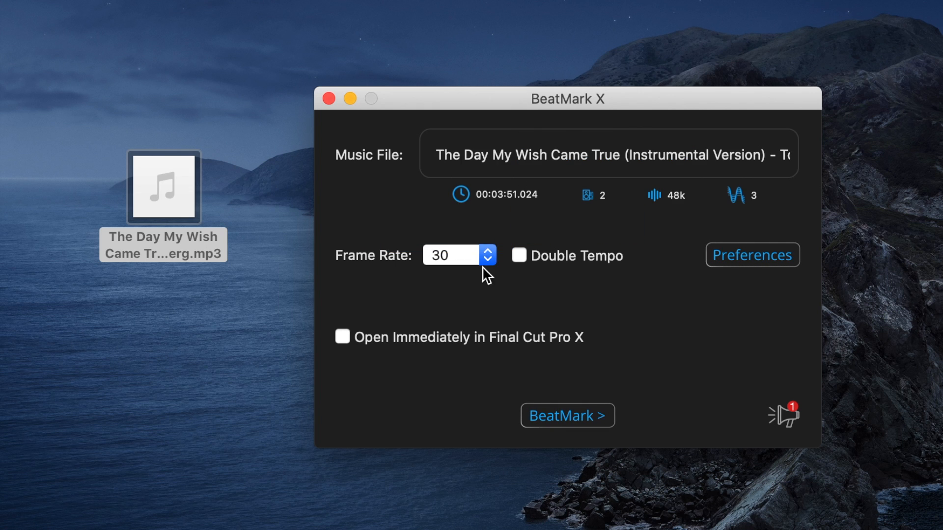
pyautogui.click(458, 255)
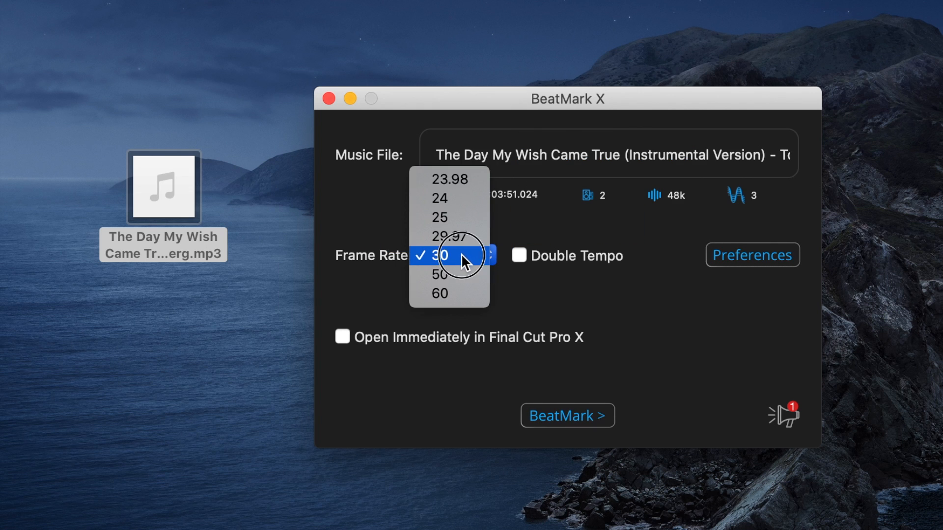
pyautogui.click(750, 255)
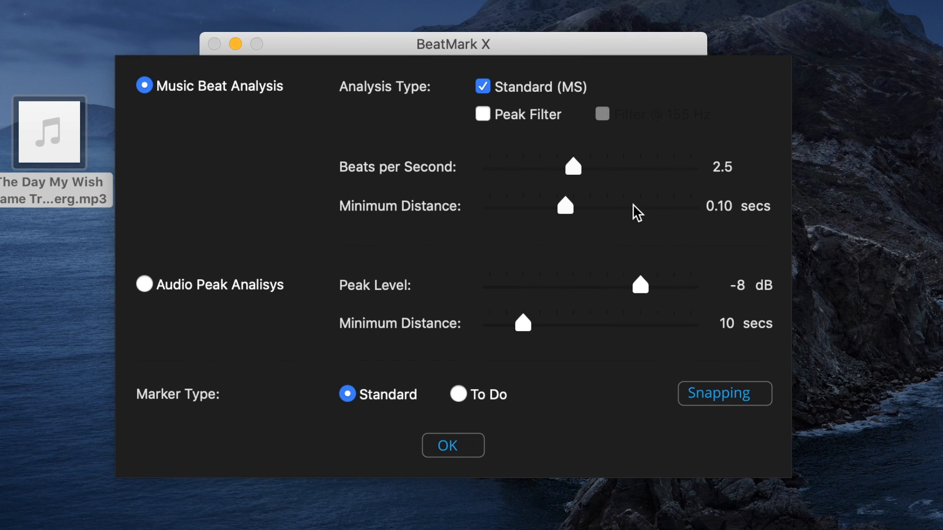
pyautogui.moveTo(512, 112)
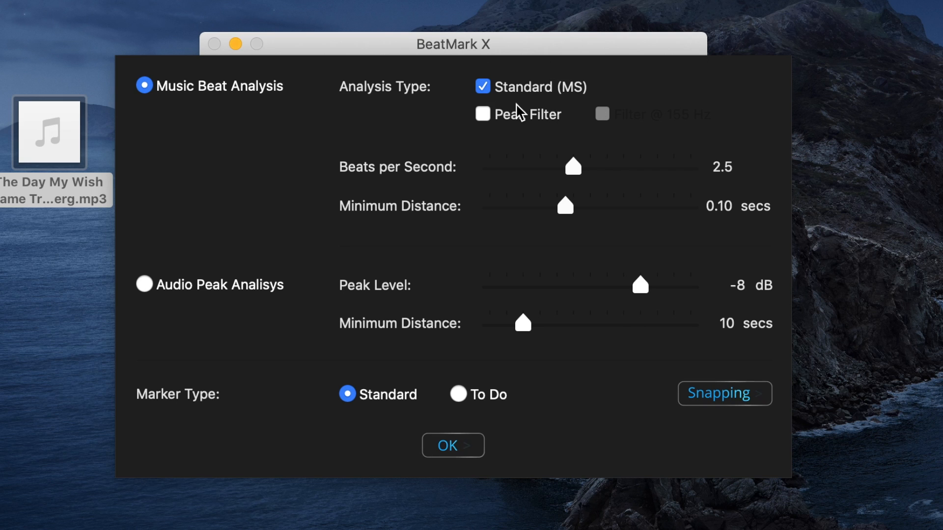
pyautogui.click(481, 114)
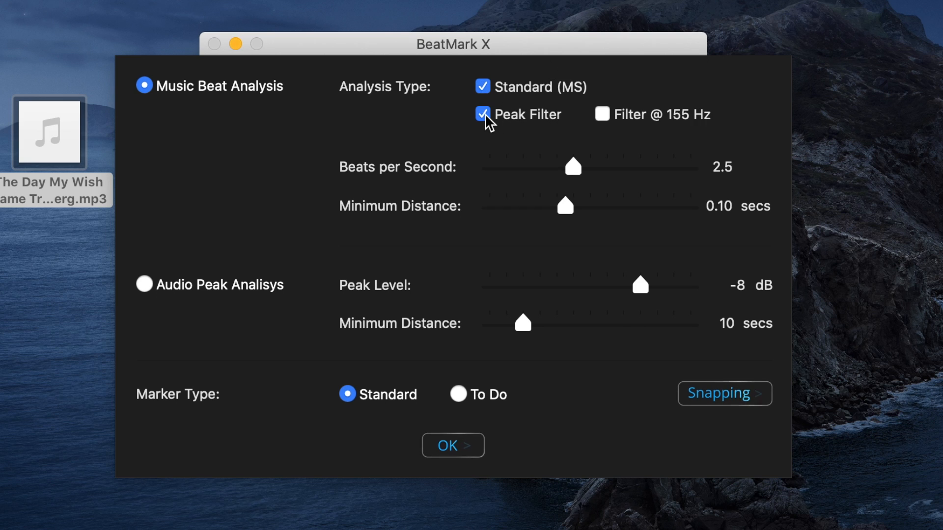
pyautogui.click(482, 114)
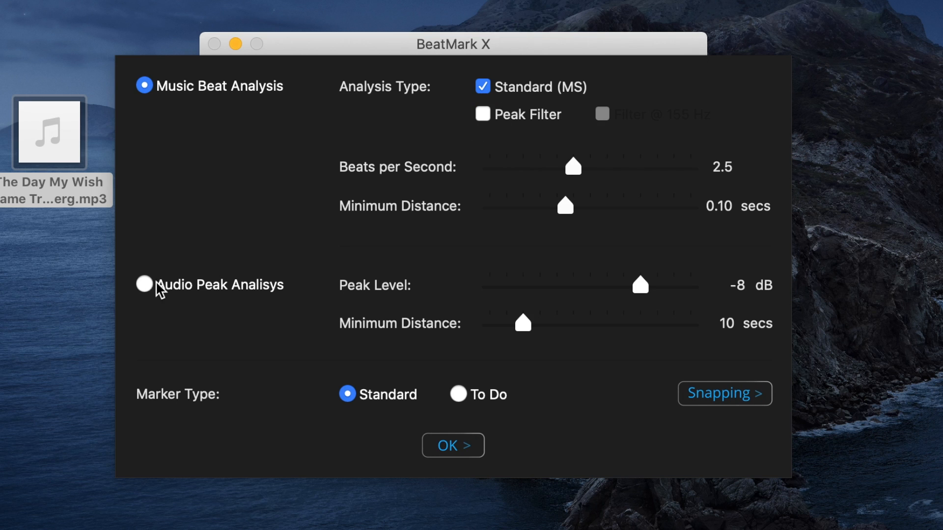
pyautogui.click(144, 284)
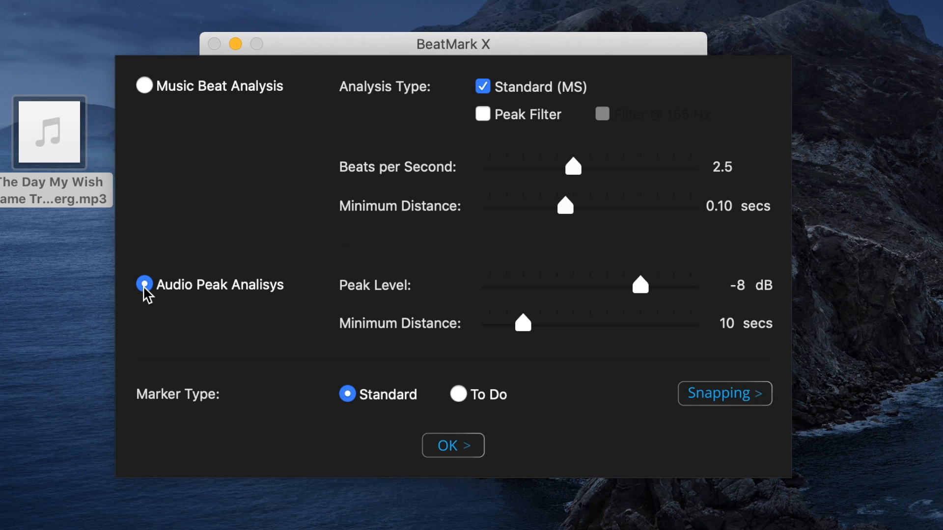
pyautogui.click(144, 85)
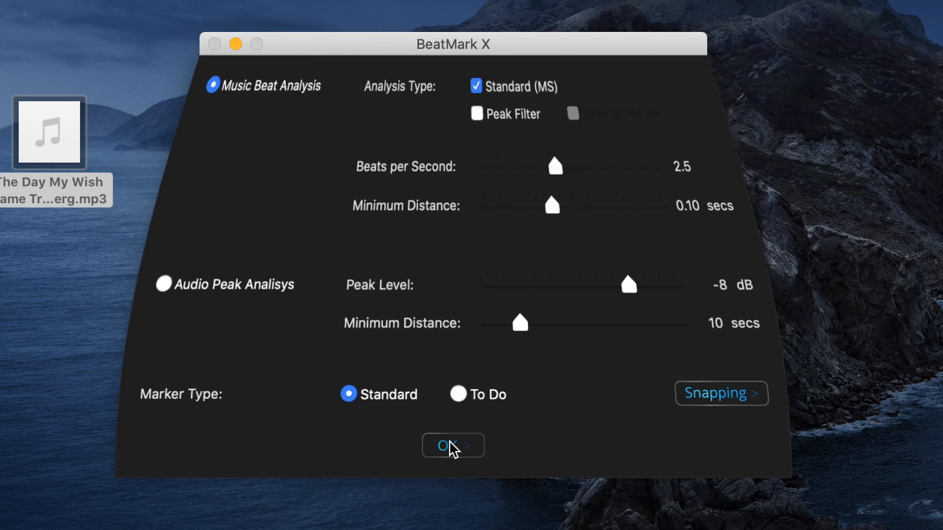
pyautogui.click(452, 446)
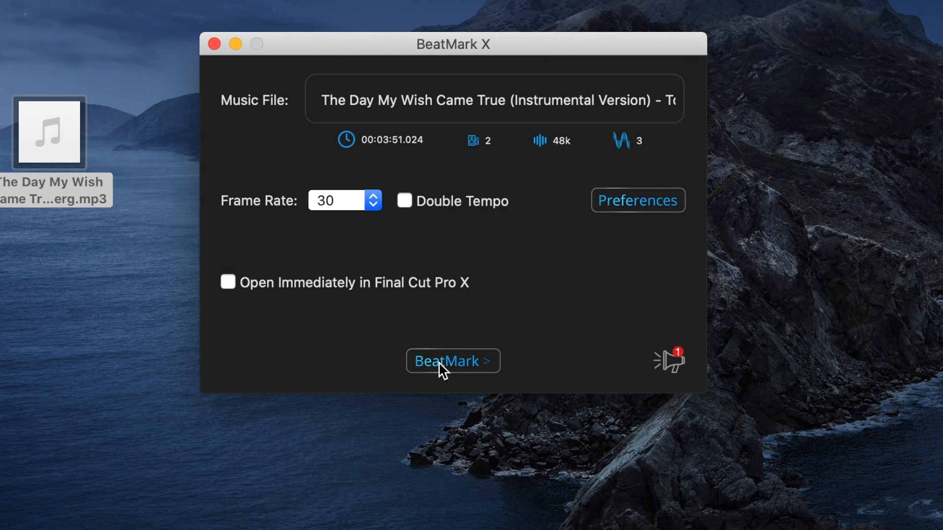
# Analyse the song's beats, preview its opening seconds, and mark each bar's first beat
pyautogui.click(453, 361)
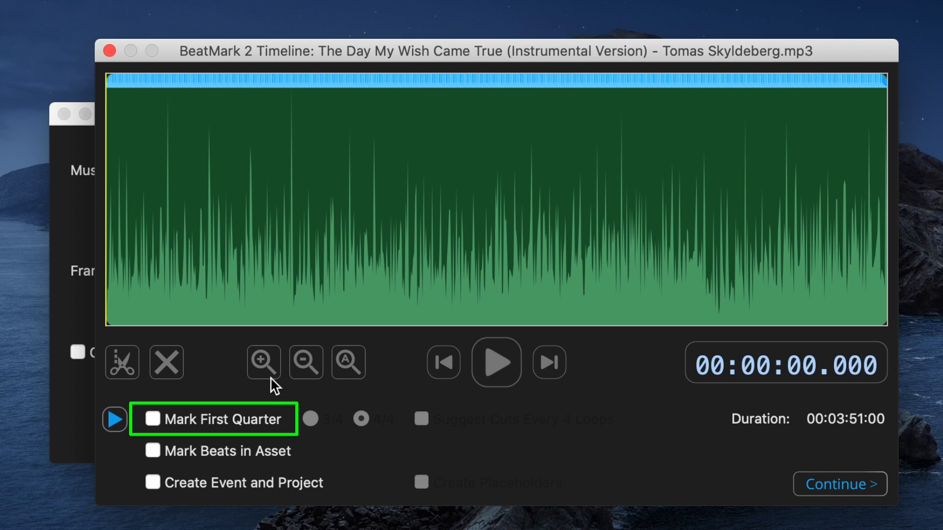
pyautogui.click(262, 362)
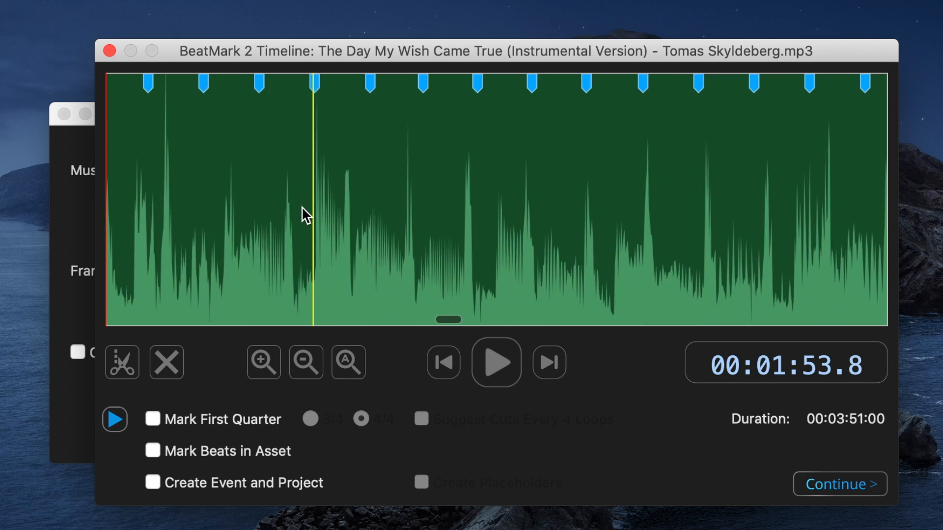
pyautogui.click(442, 362)
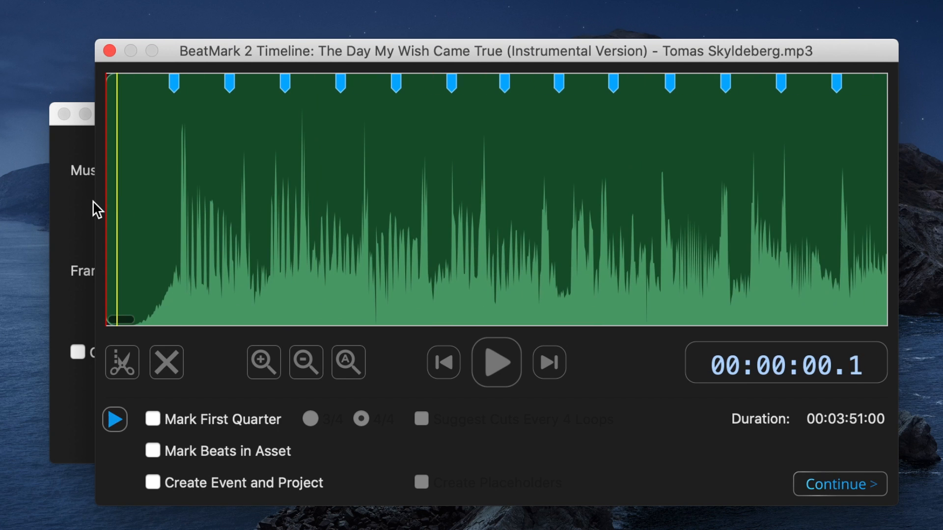
pyautogui.click(495, 362)
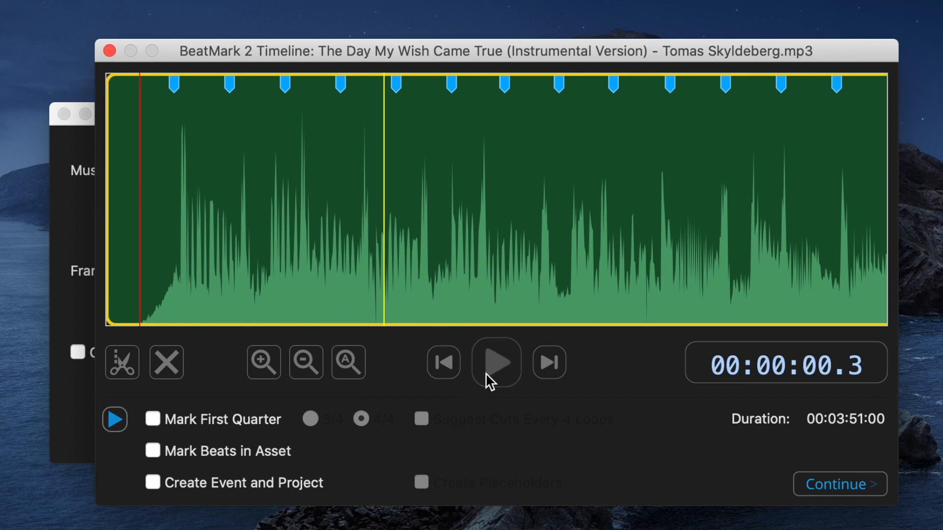
pyautogui.click(496, 363)
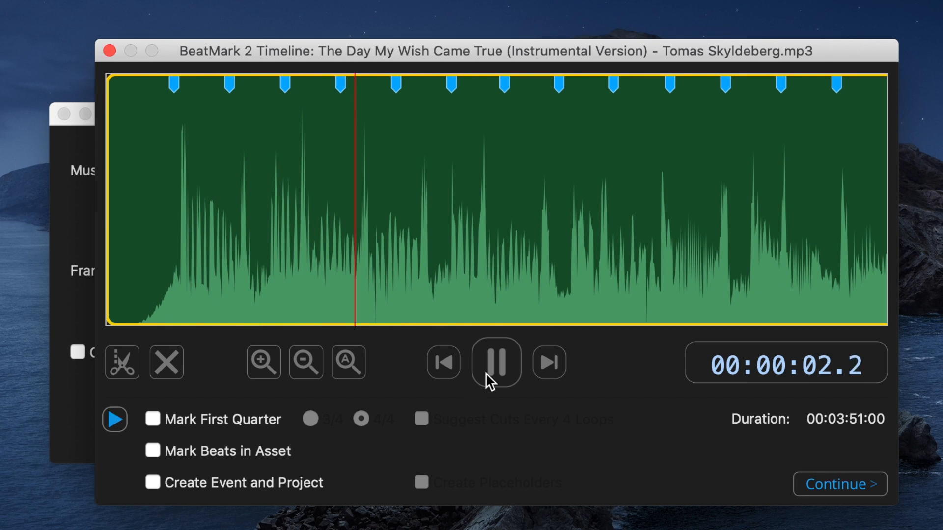
pyautogui.click(495, 362)
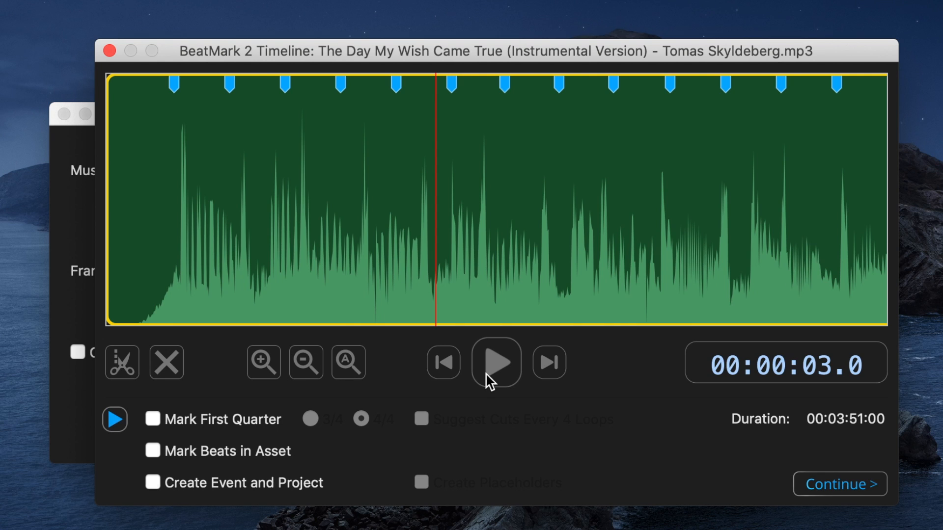
pyautogui.click(152, 419)
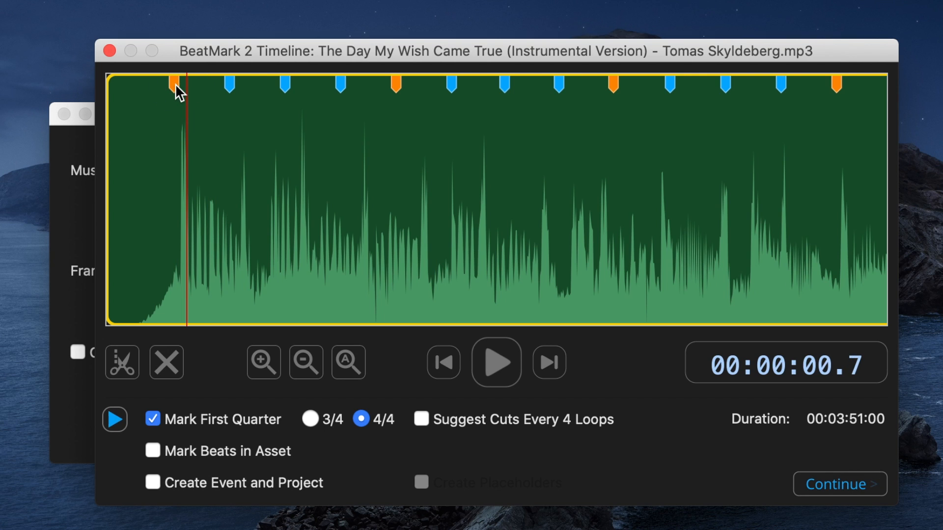
# Enable cuts every four loops, asset beat marking, and new event and project creation
pyautogui.click(411, 108)
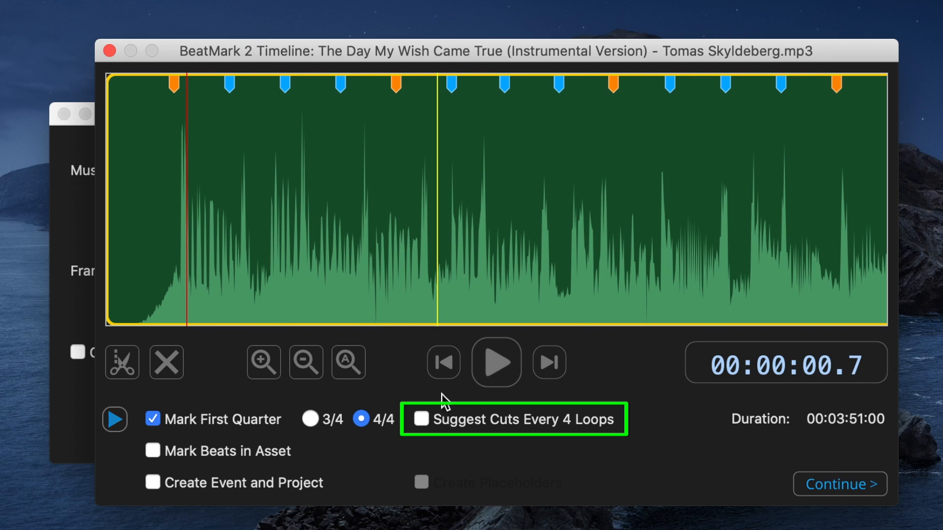
pyautogui.click(418, 419)
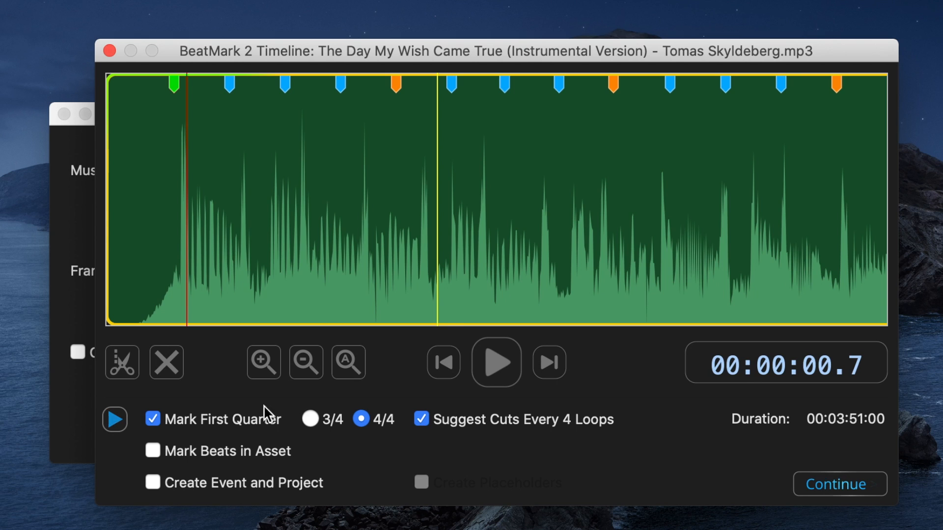
pyautogui.click(152, 450)
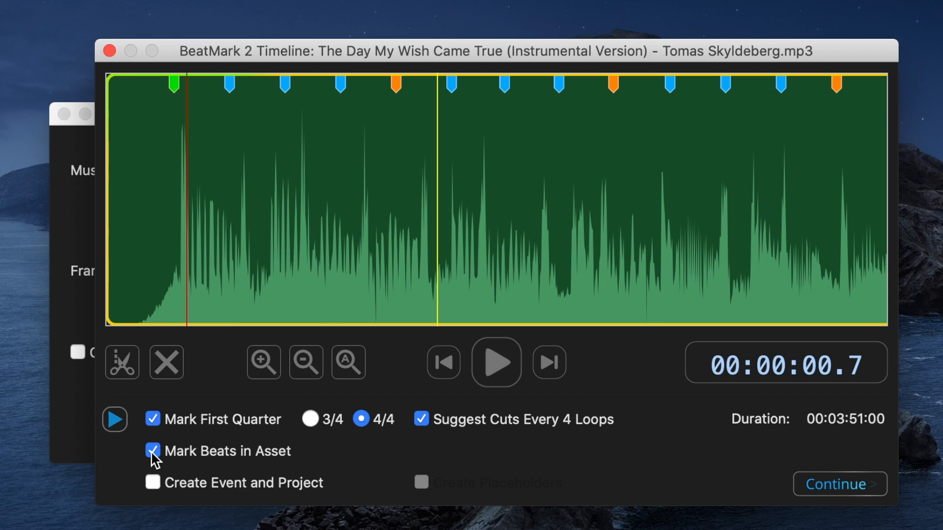
pyautogui.click(152, 451)
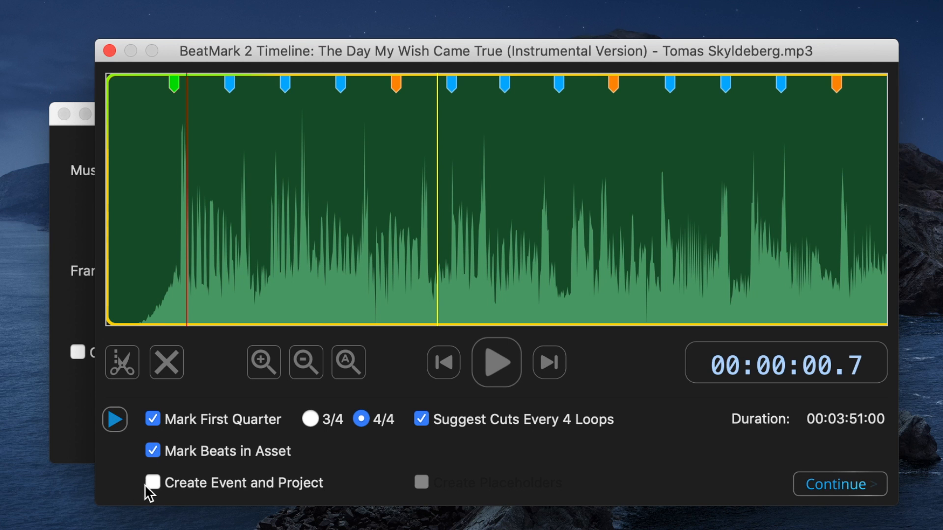
pyautogui.click(838, 484)
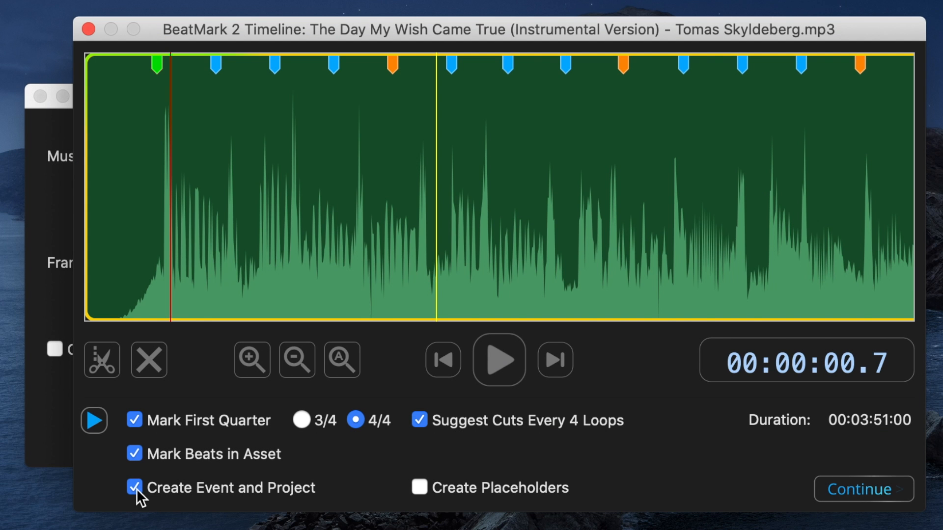
pyautogui.click(419, 487)
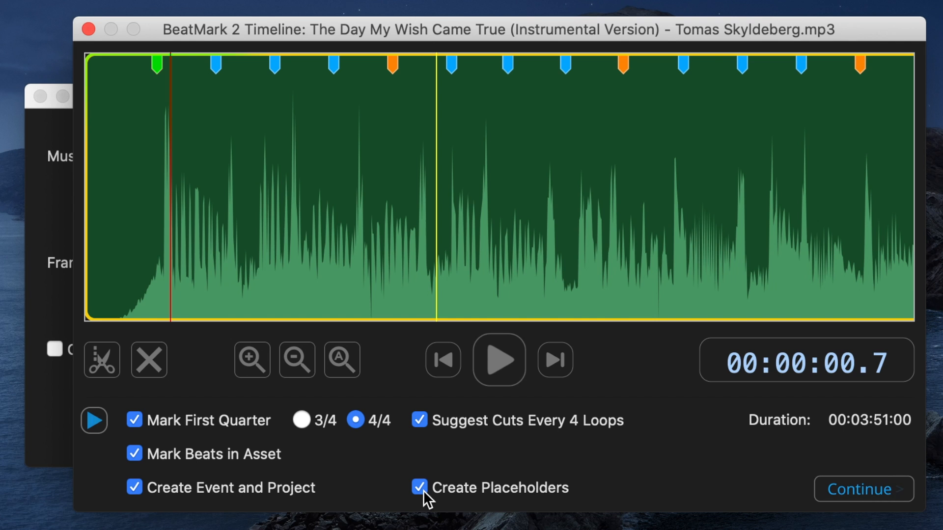
# Add placeholder clips, export the beat-marked FCPXML to the desktop, and launch Final Cut Pro
pyautogui.click(862, 489)
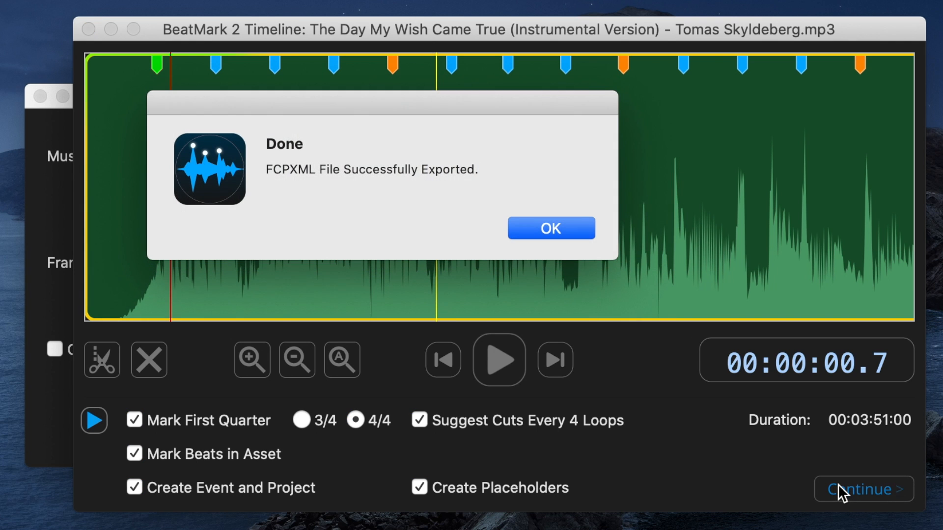
pyautogui.click(549, 228)
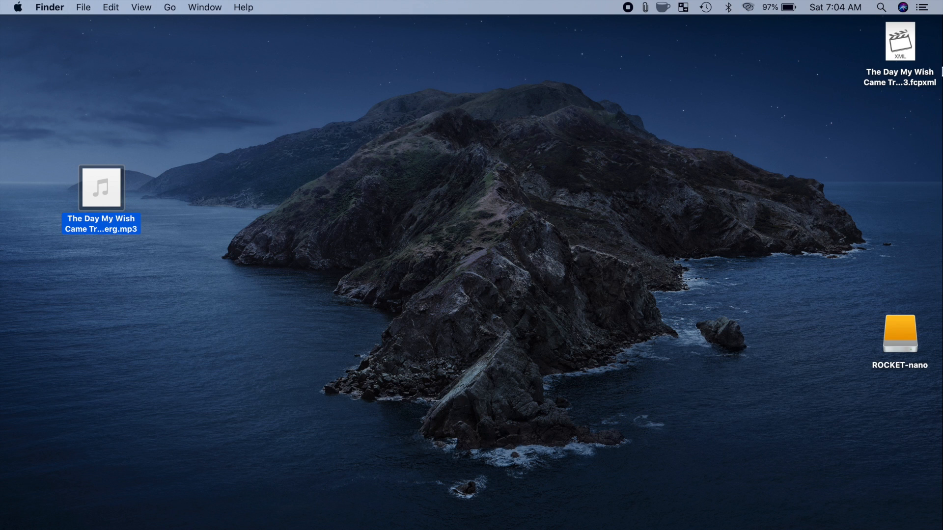
pyautogui.moveTo(821, 105)
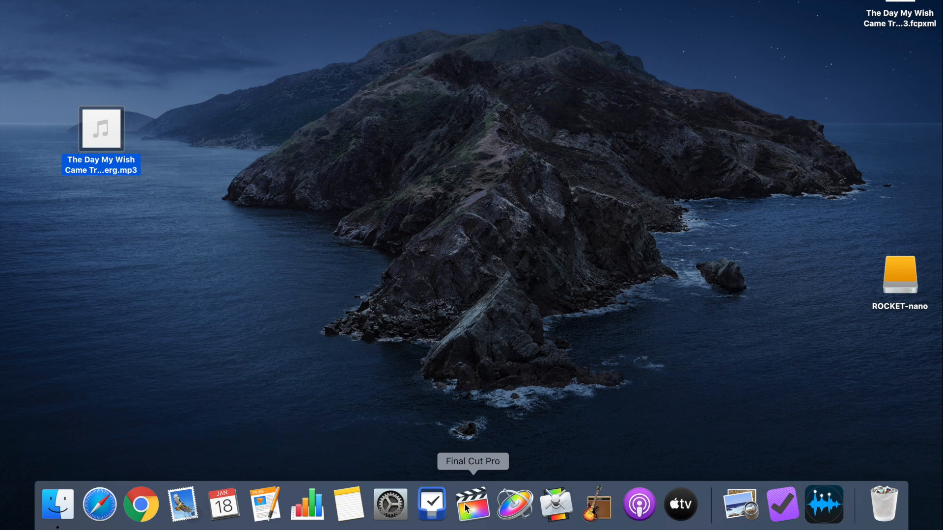
pyautogui.click(472, 504)
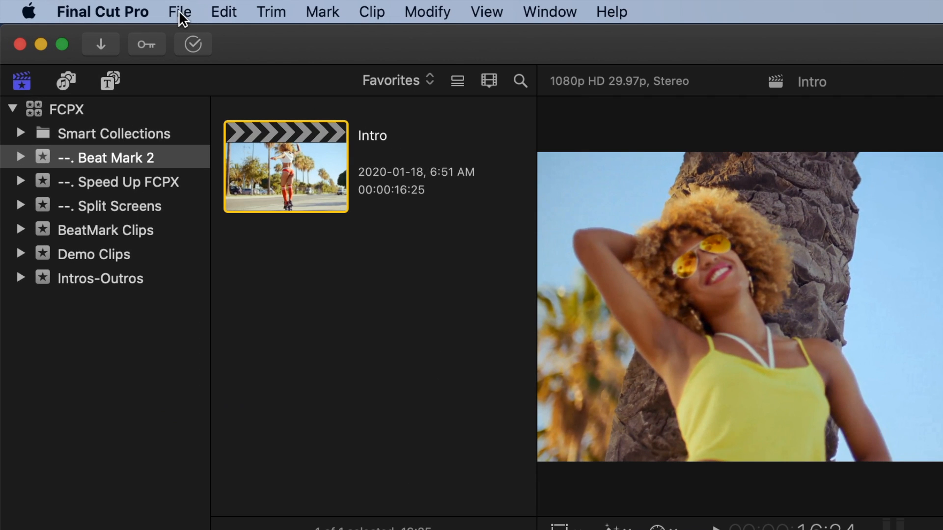
# Import the exported .fcpxml file from the Desktop through File > Import > XML
pyautogui.click(179, 12)
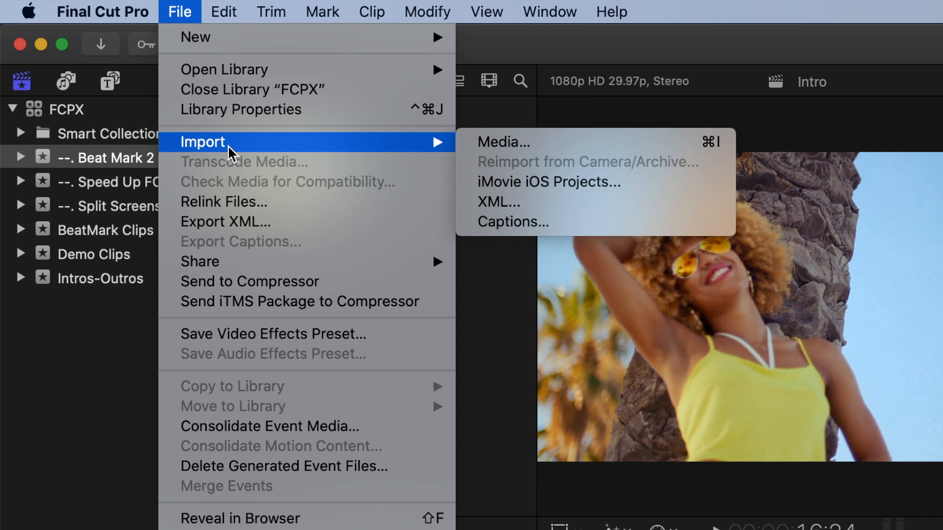
pyautogui.click(502, 142)
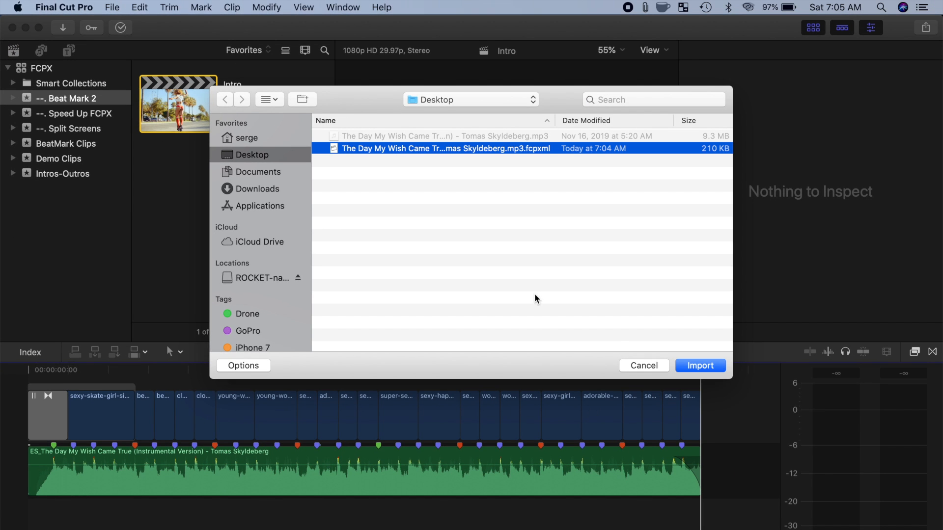
pyautogui.click(699, 365)
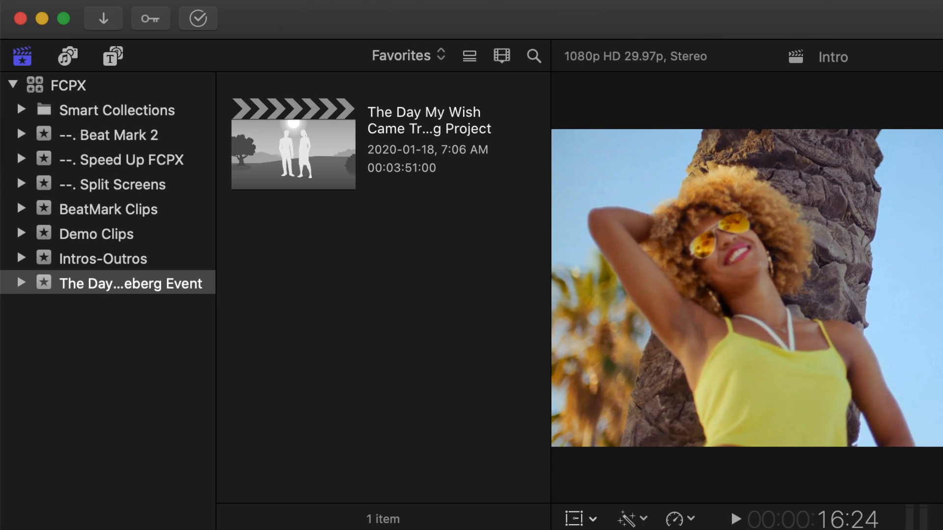
pyautogui.moveTo(152, 244)
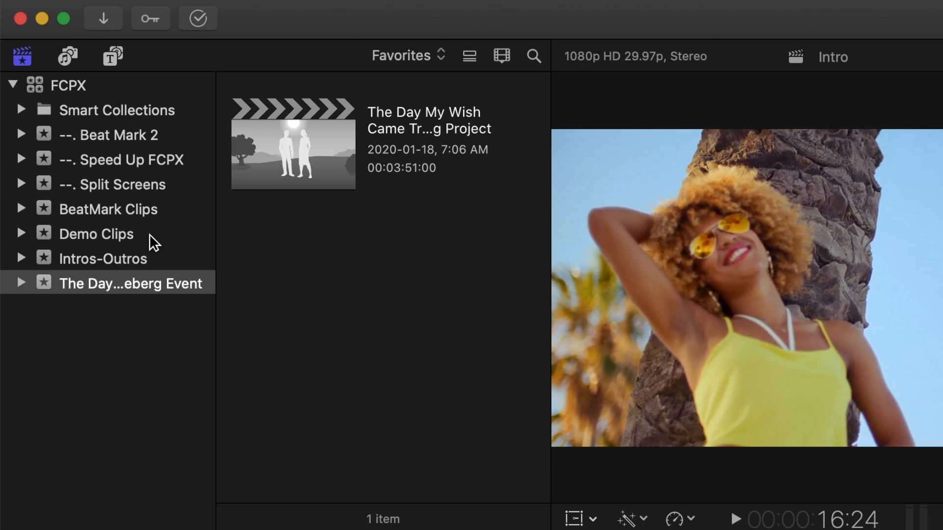
# Select the imported song event in the sidebar to show its 3:51 project
pyautogui.click(131, 283)
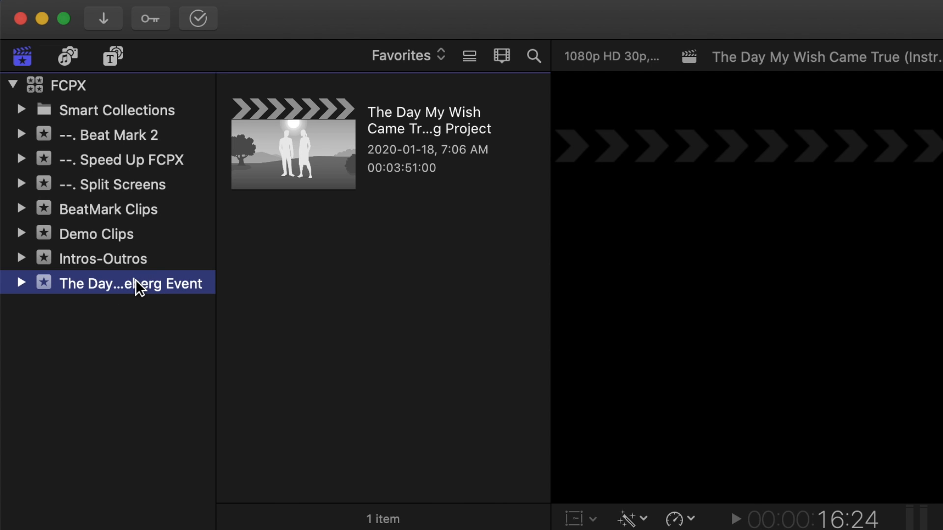
pyautogui.moveTo(276, 175)
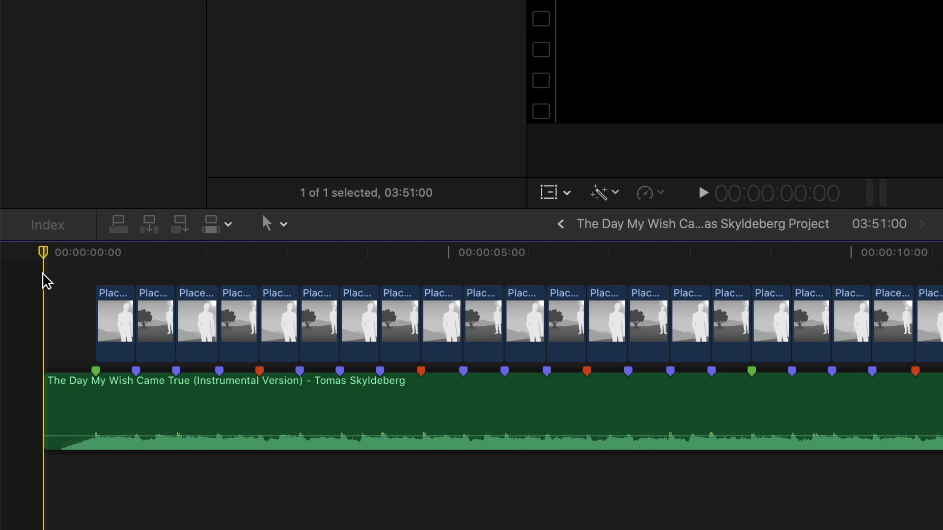
# Trim the song and placeholder clips so the project ends at 16:27
pyautogui.click(134, 372)
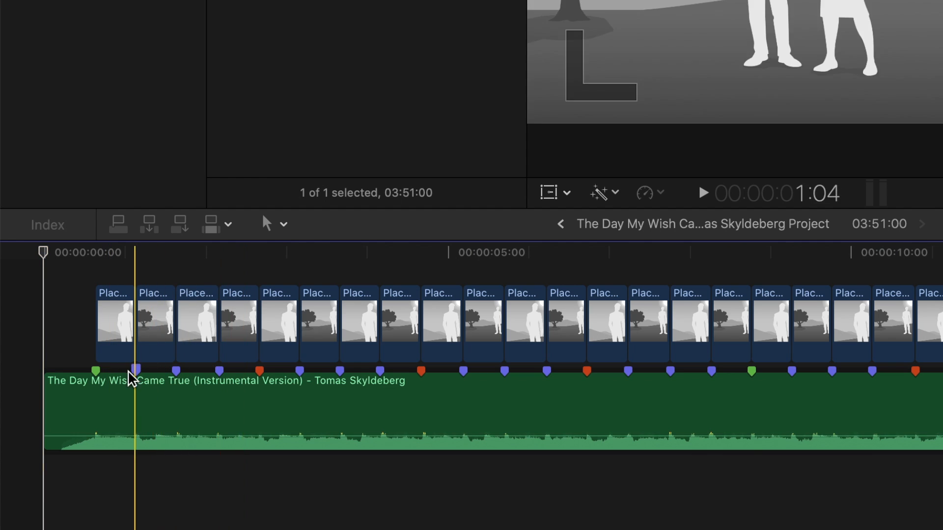
pyautogui.click(421, 371)
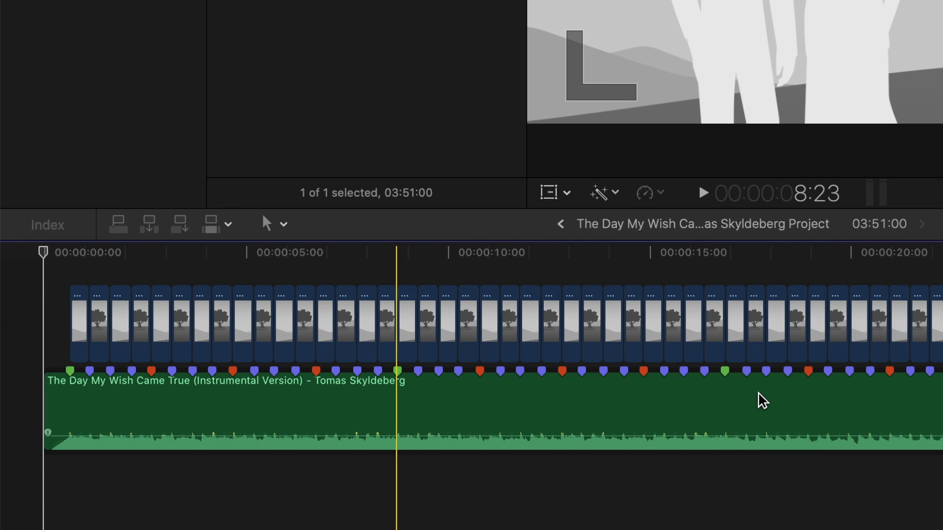
pyautogui.click(726, 287)
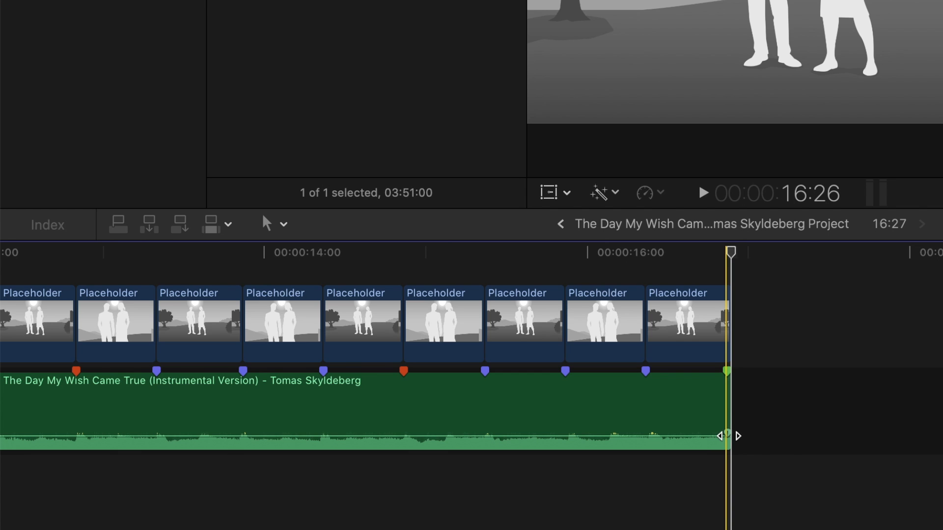
pyautogui.moveTo(723, 436); pyautogui.dragTo(643, 428)
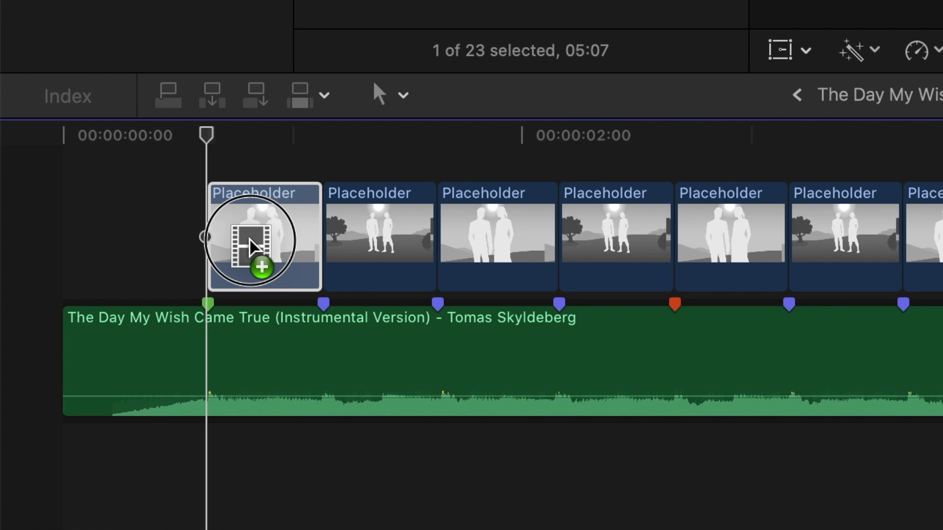
# Replace the first placeholder with a skate clip spanning project start to the next beat
pyautogui.click(252, 246)
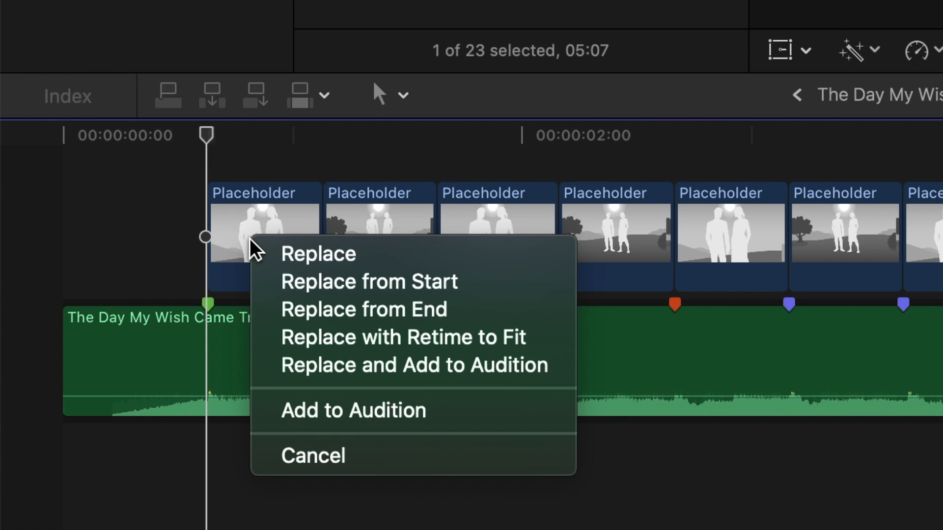
pyautogui.moveTo(348, 281)
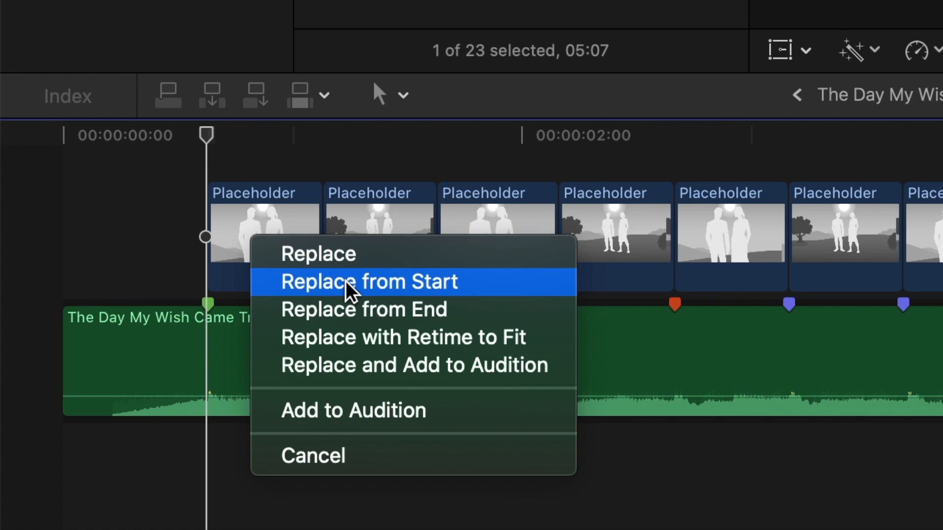
pyautogui.click(369, 281)
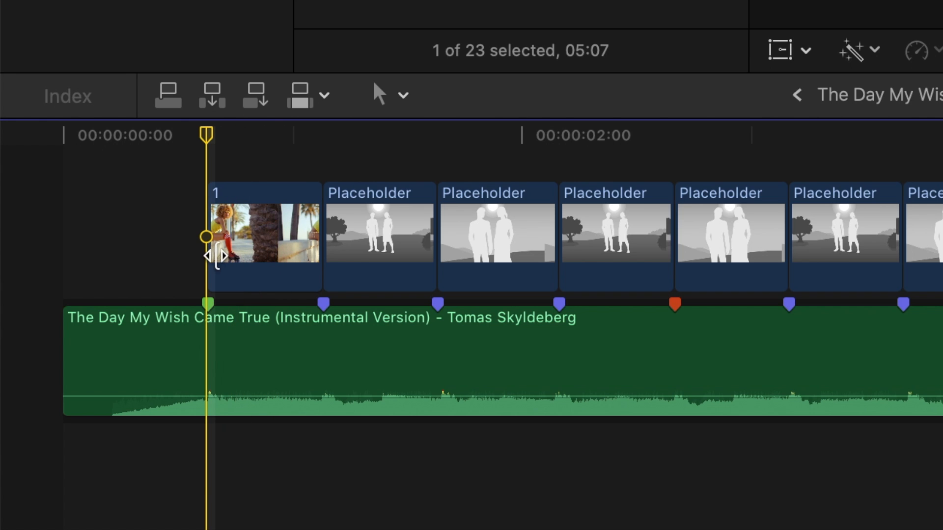
pyautogui.moveTo(207, 252); pyautogui.dragTo(66, 252)
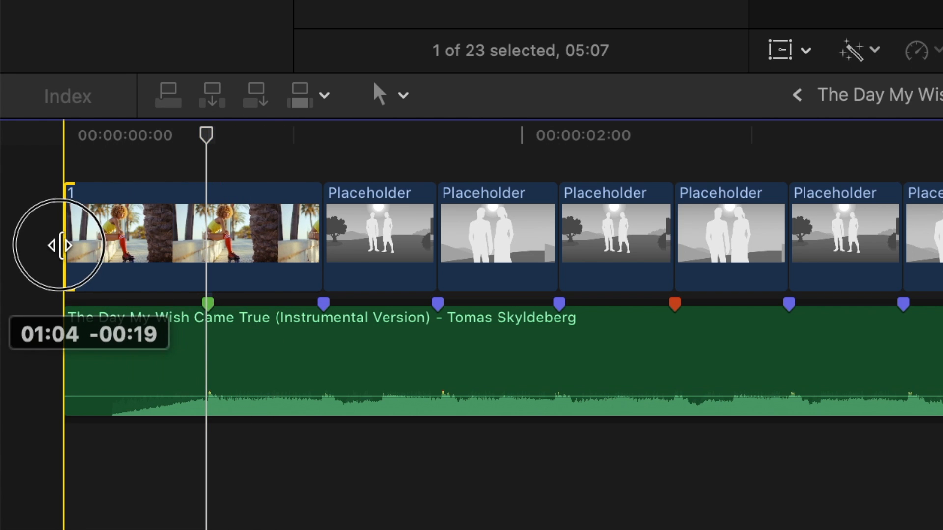
pyautogui.moveTo(57, 243); pyautogui.dragTo(321, 240)
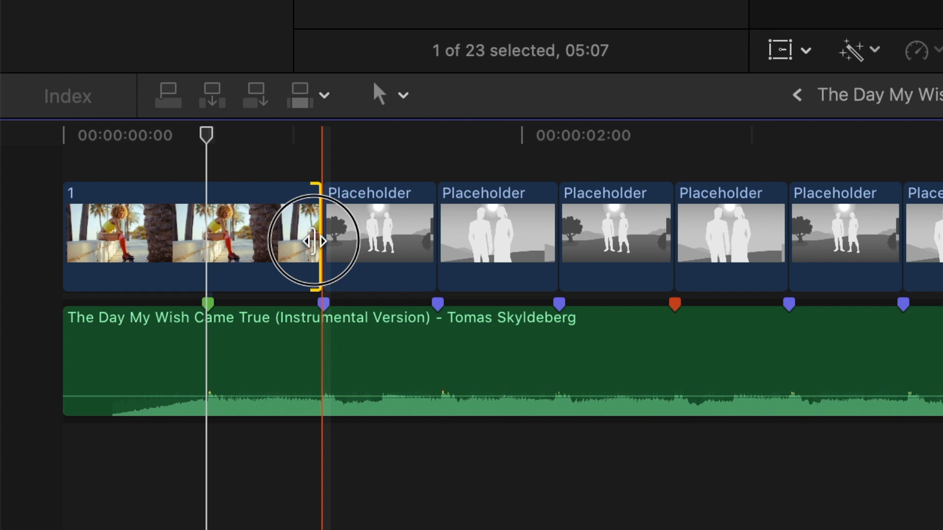
# Replace the following placeholders with skate clips, lengthening clip 4 to its beat marker
pyautogui.moveTo(321, 244); pyautogui.dragTo(661, 247)
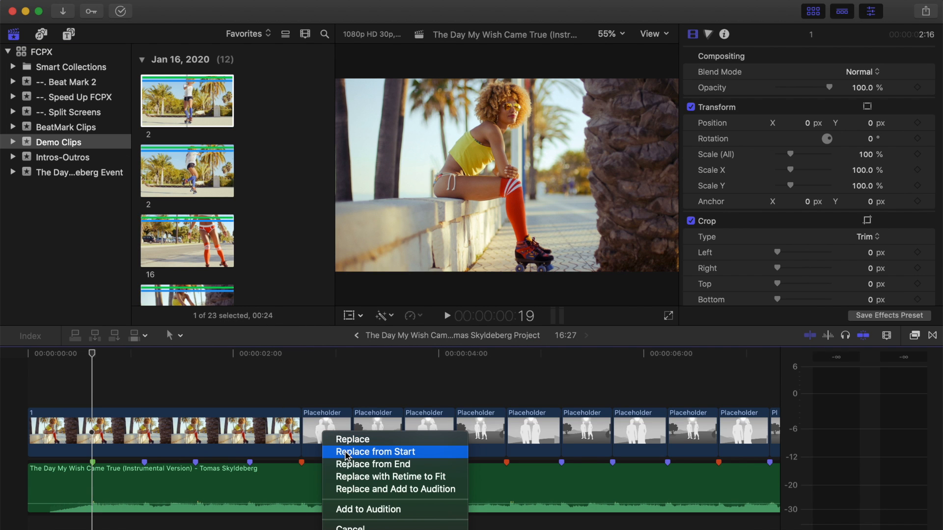
pyautogui.click(375, 452)
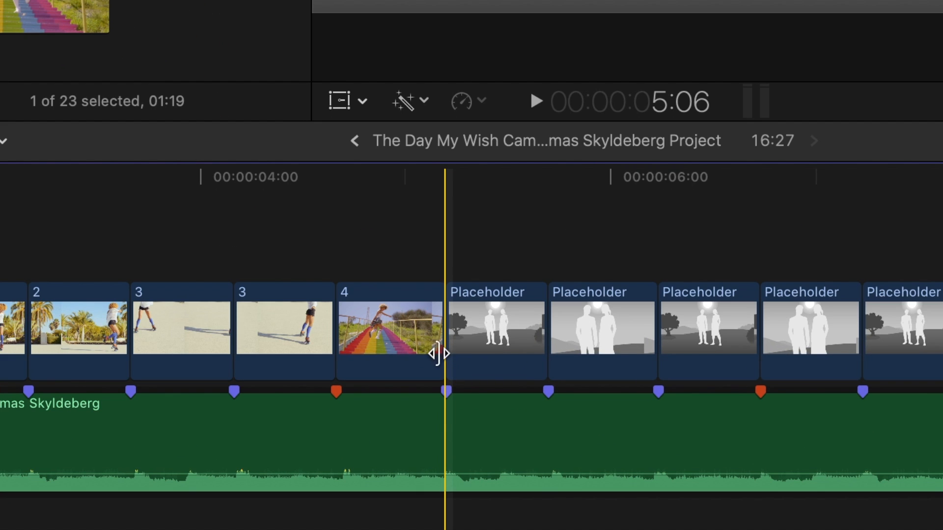
pyautogui.moveTo(439, 353); pyautogui.dragTo(535, 356)
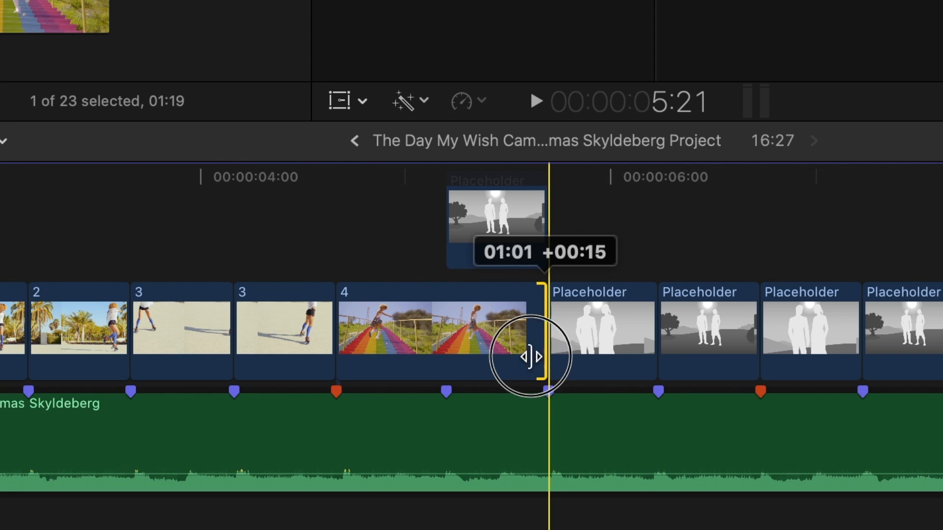